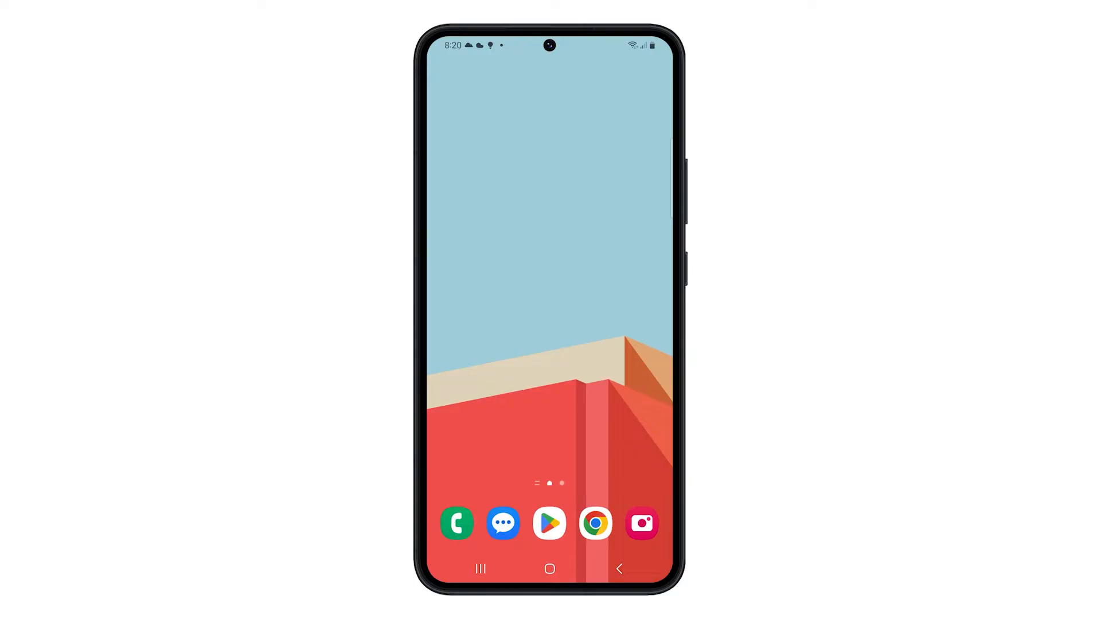
Launch the Messages app from the home screen.
left_click(503, 524)
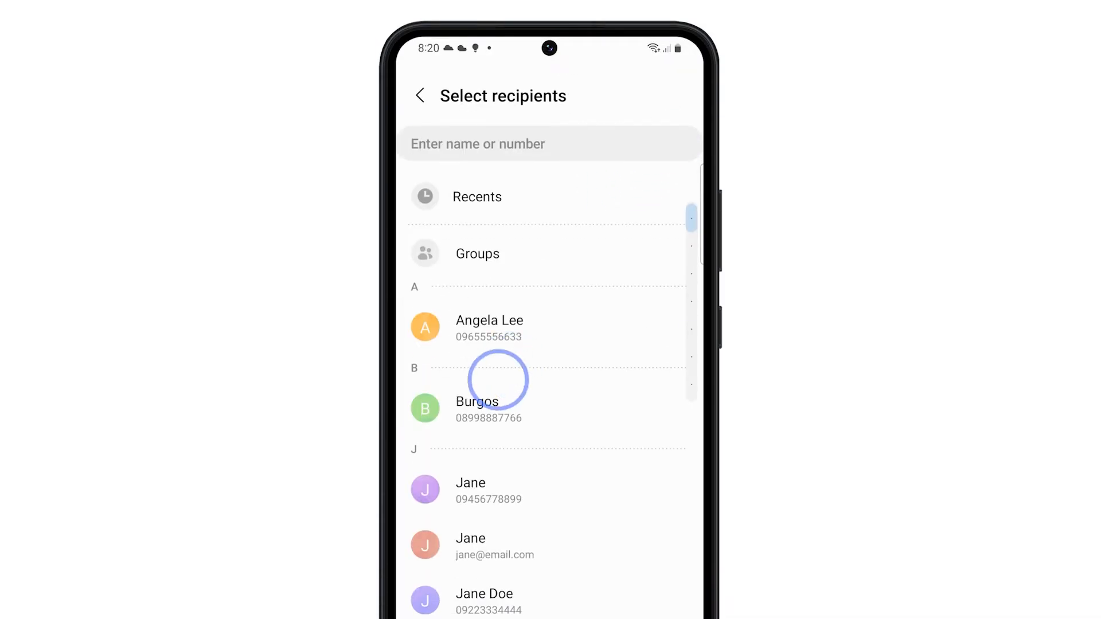
Address a new message to Burgos and begin drafting 'Test message.'.
left_click(477, 408)
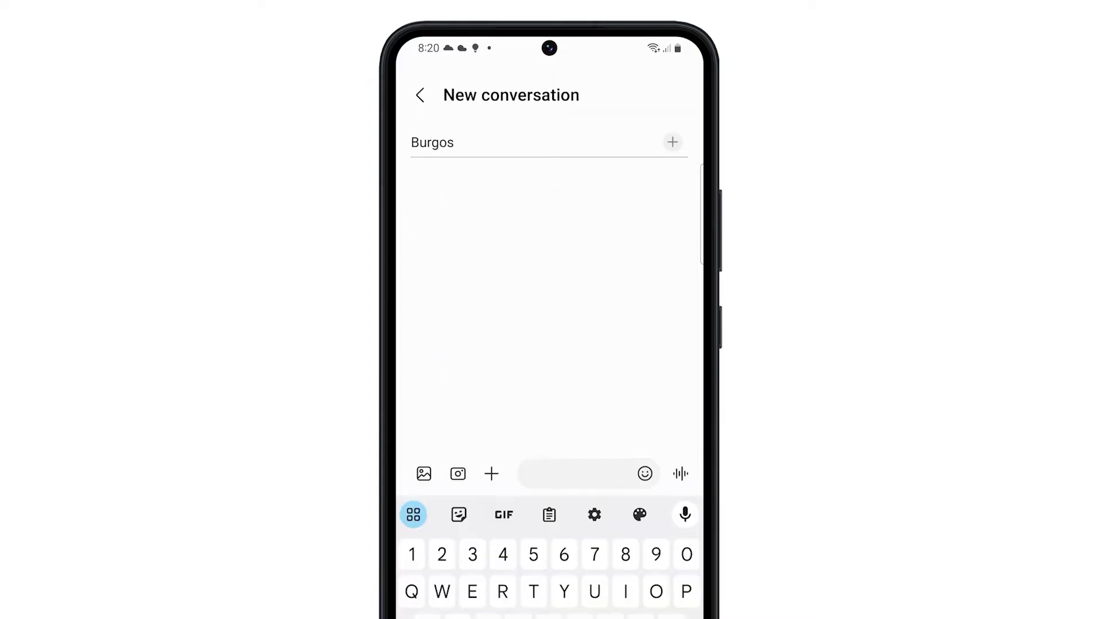
type("Test m")
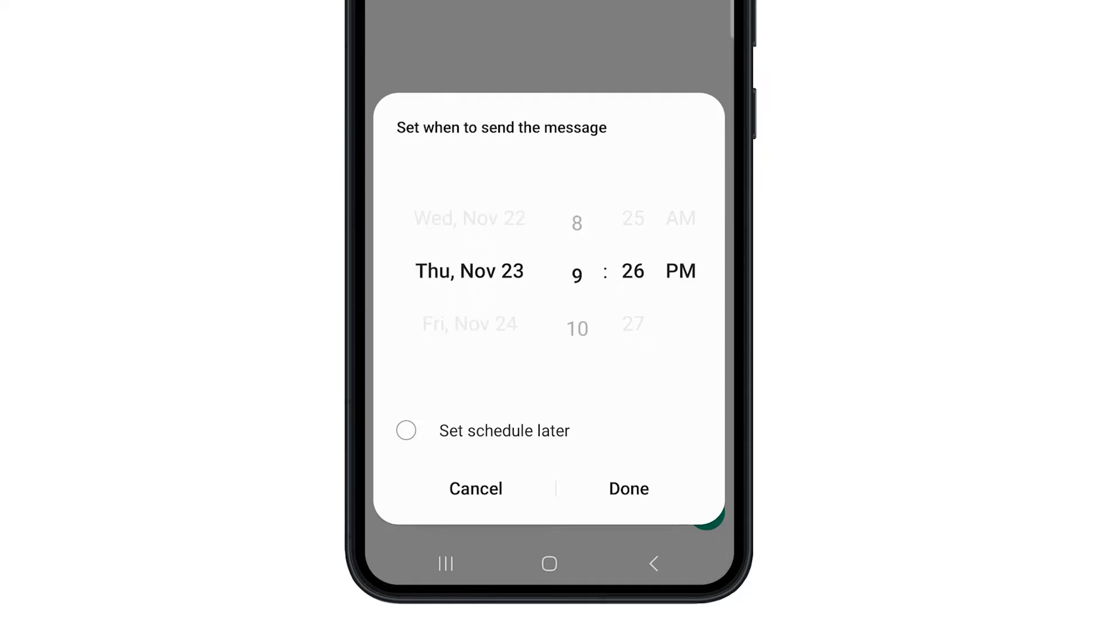
Confirm the Thu, Nov 23 9:26 PM send time and queue 'Test message.' to Burgos.
left_click(629, 489)
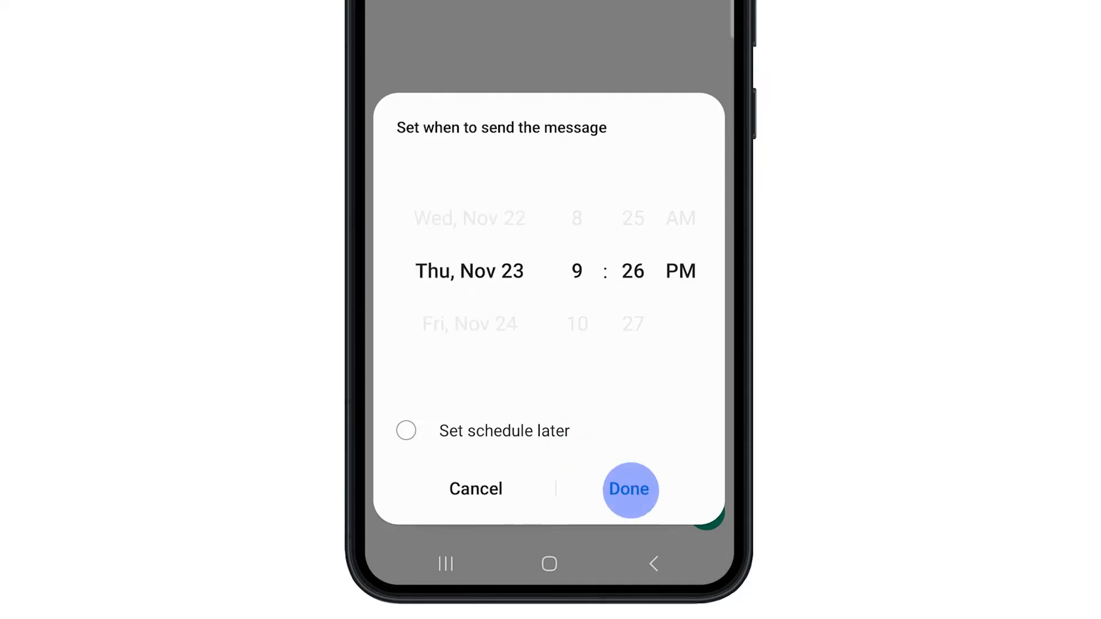
left_click(630, 489)
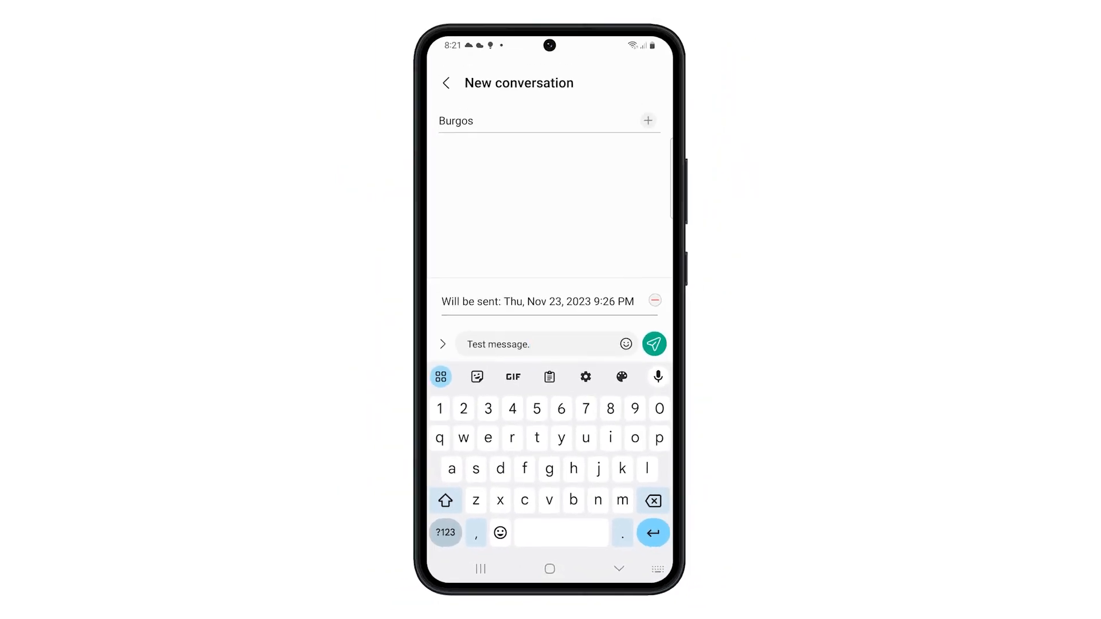
left_click(534, 344)
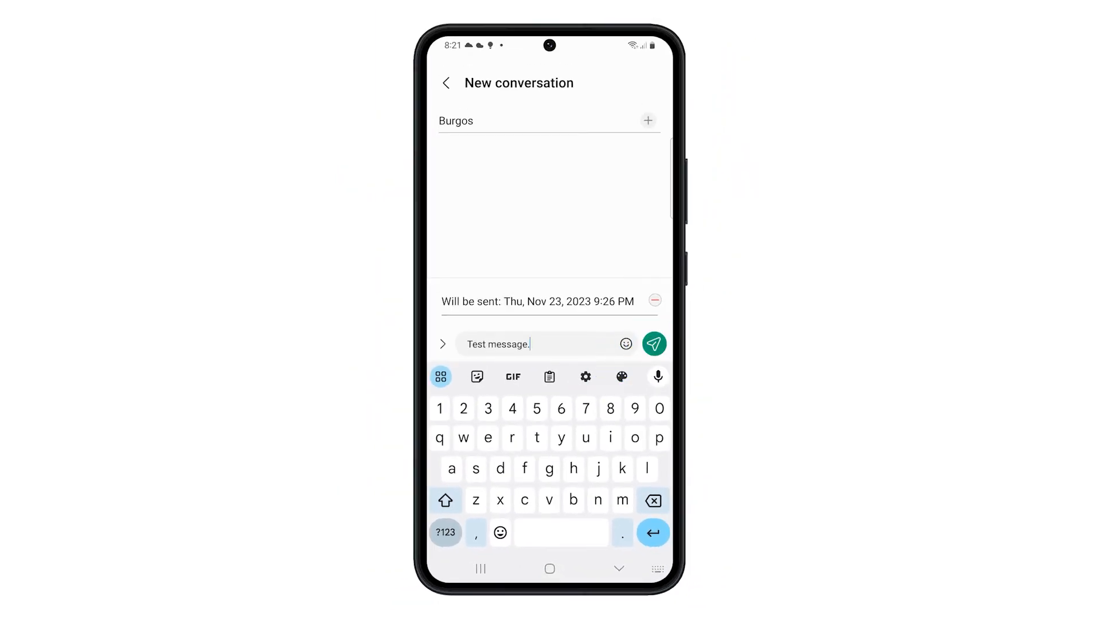
left_click(653, 344)
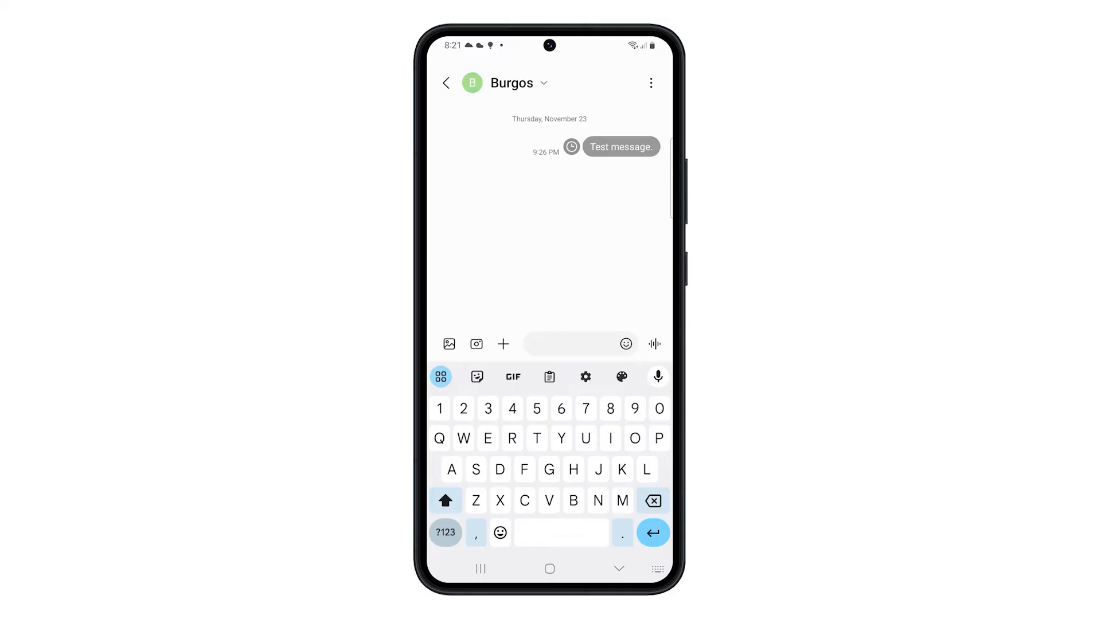
Return to the conversation list and locate the Burgos thread at the bottom.
left_click(446, 83)
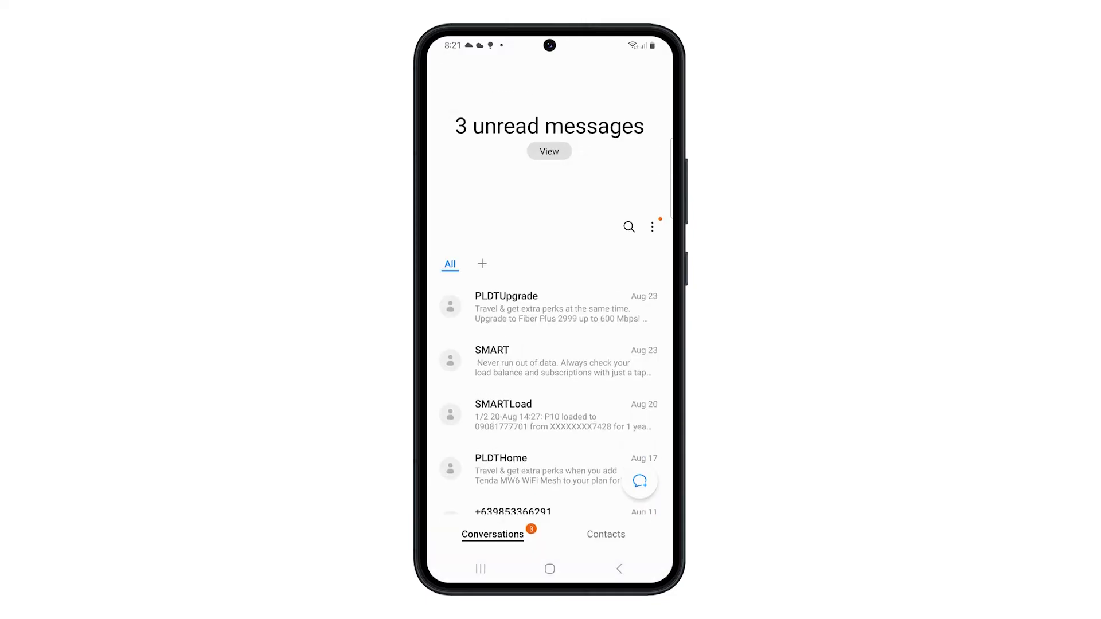
scroll("down", 3)
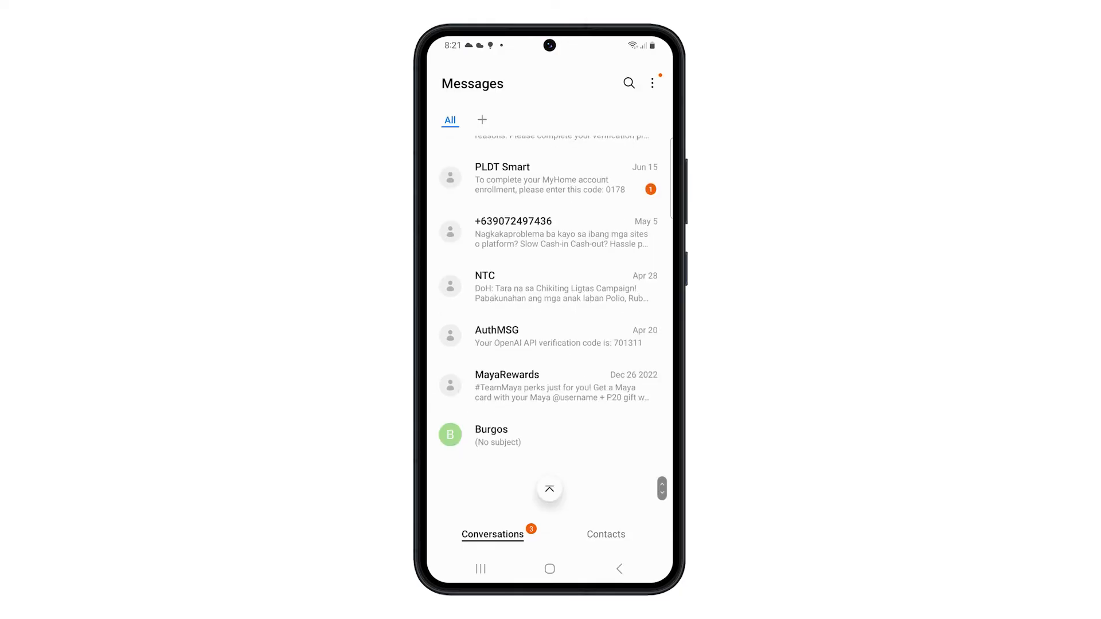
scroll("down", 3)
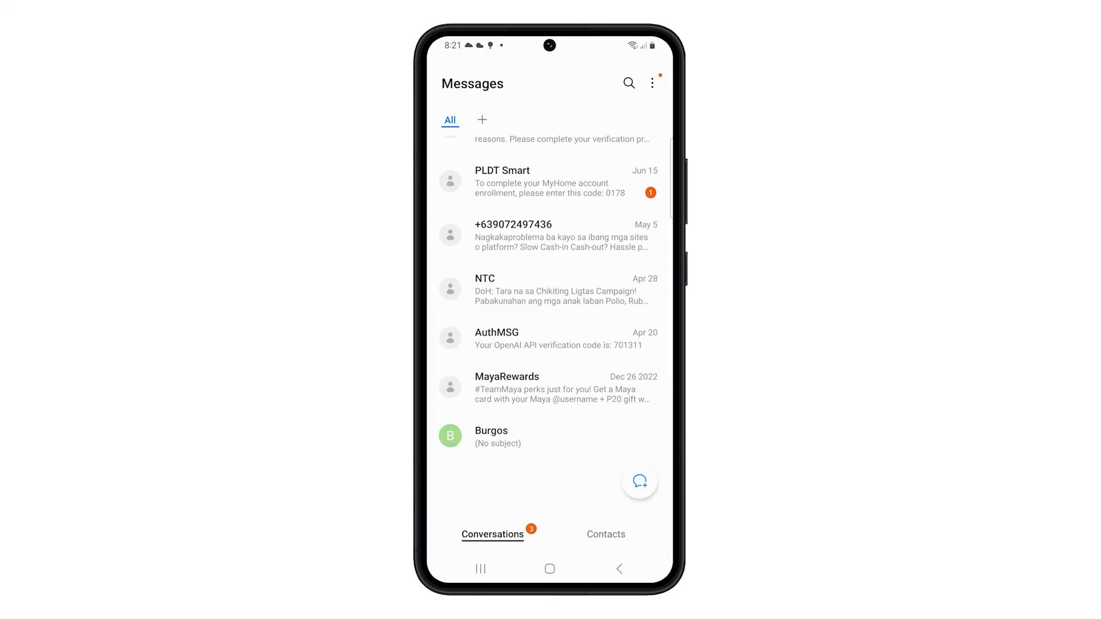
left_click(492, 436)
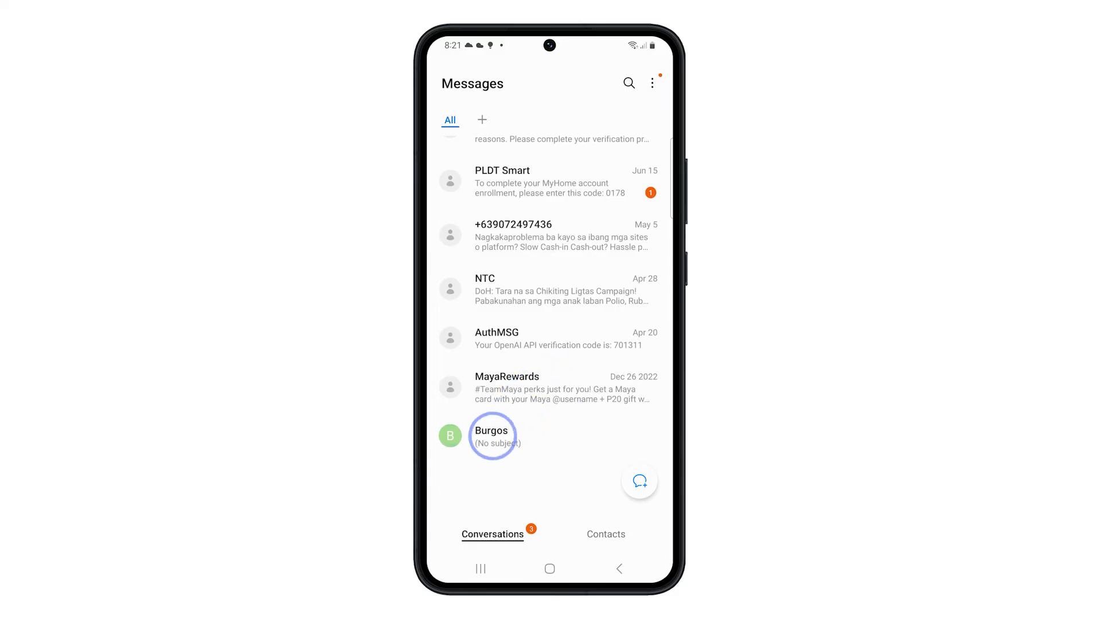
Delete the Burgos conversation, moving it to the Trash.
left_click(492, 436)
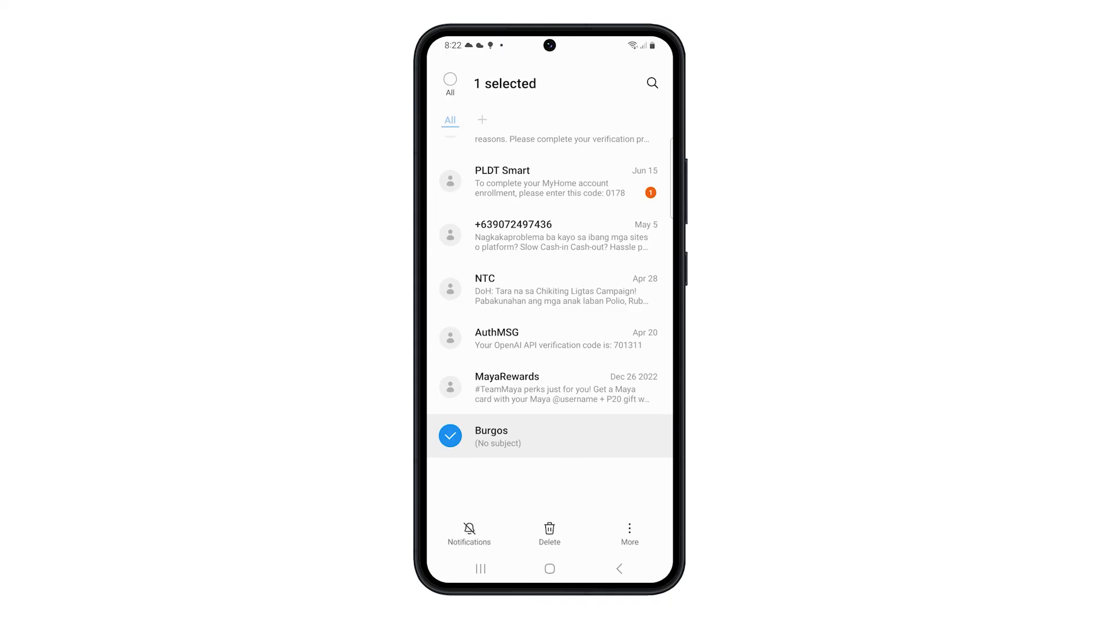
left_click(550, 533)
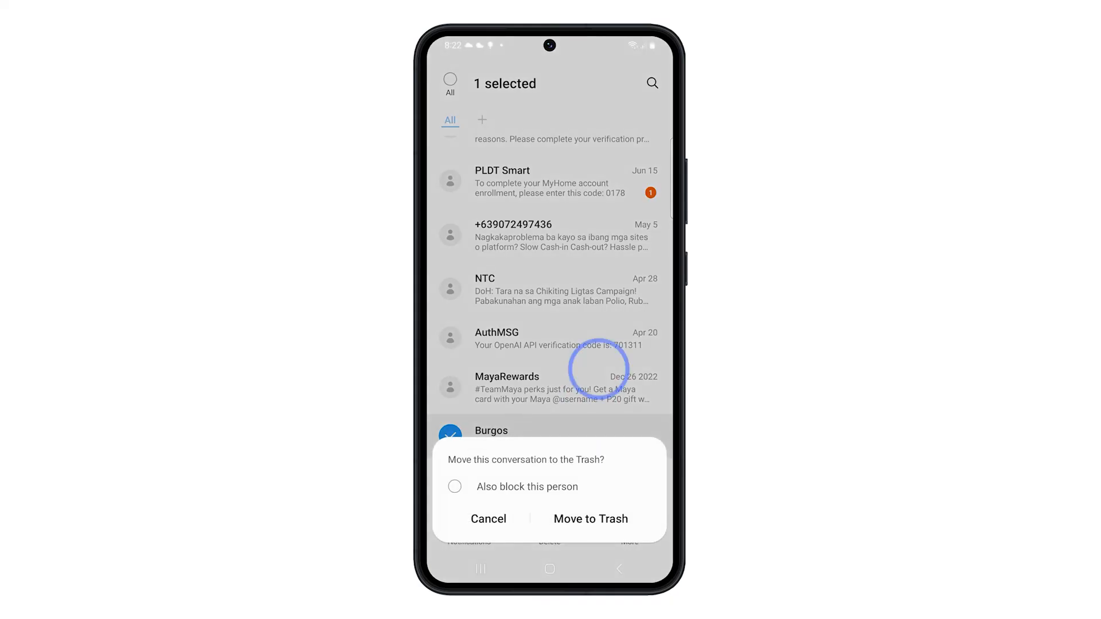
left_click(590, 518)
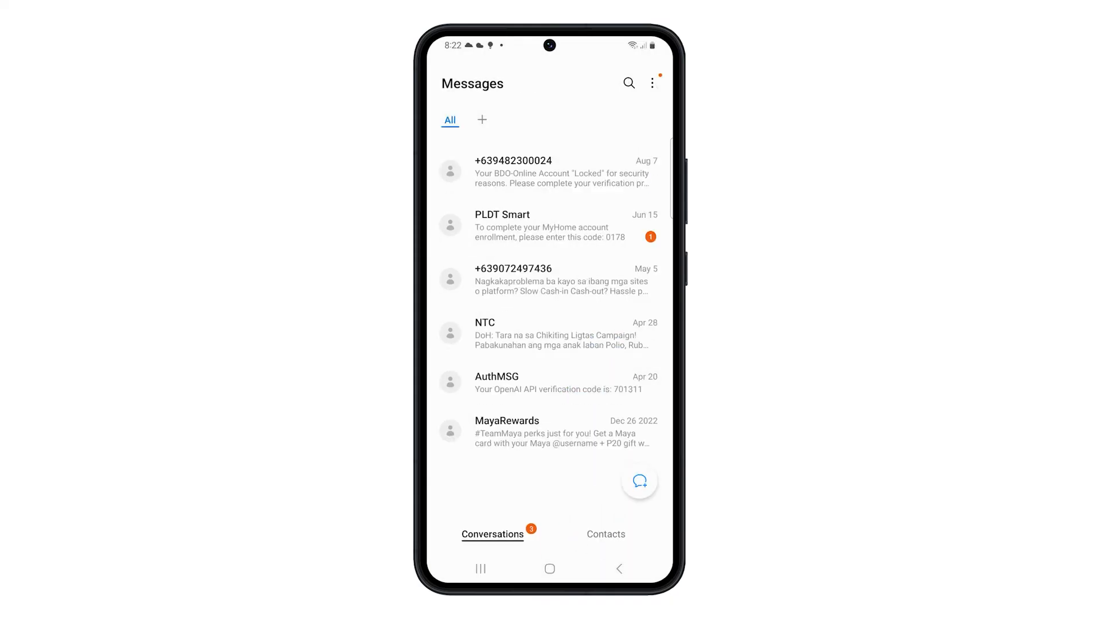